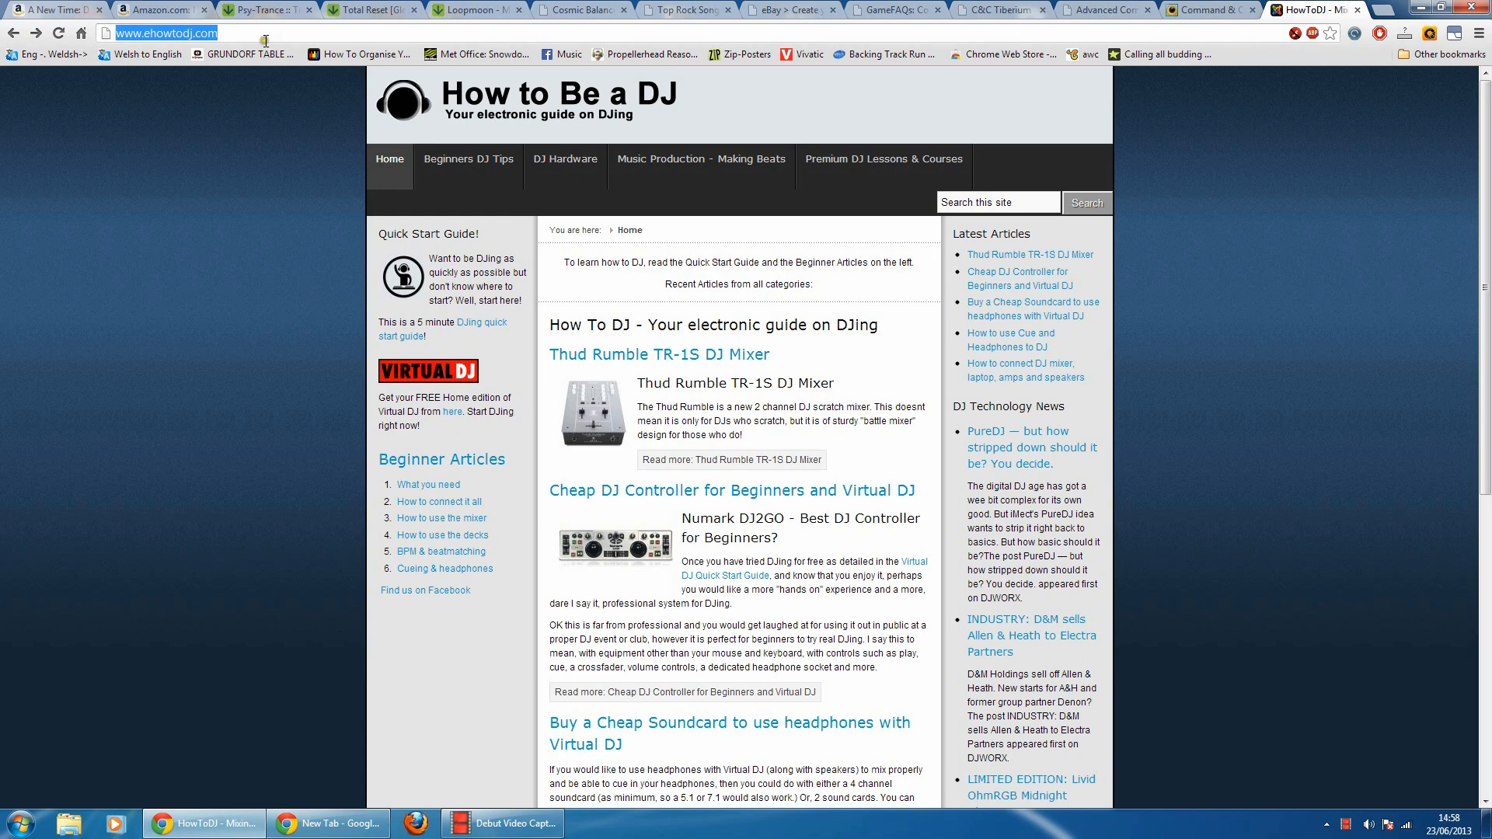
- Navigate from ehowtodj.com to the CNET Download.com Virtual DJ page
text(ww.w)
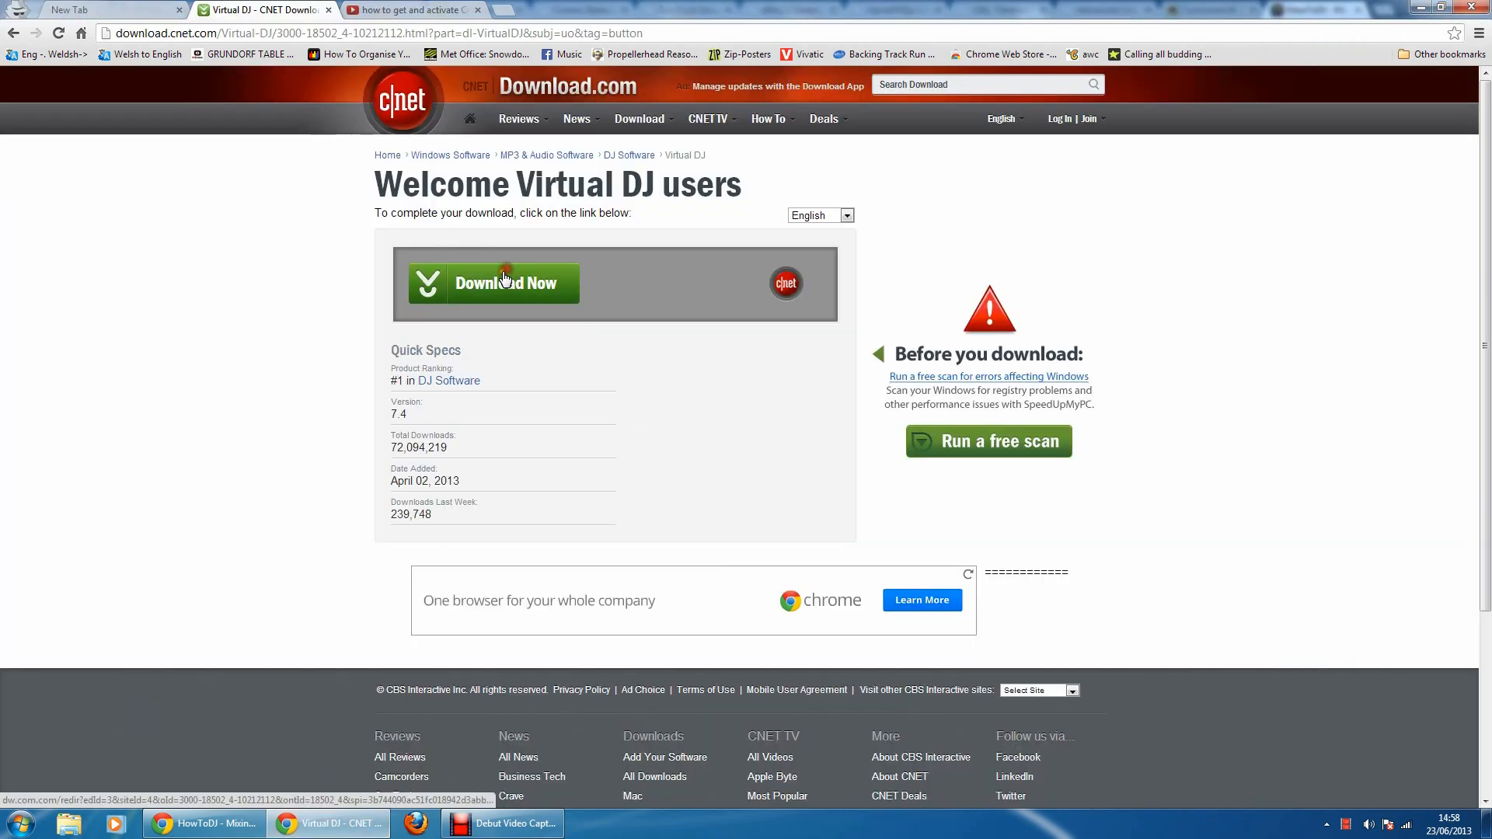
mouse_move(223, 584)
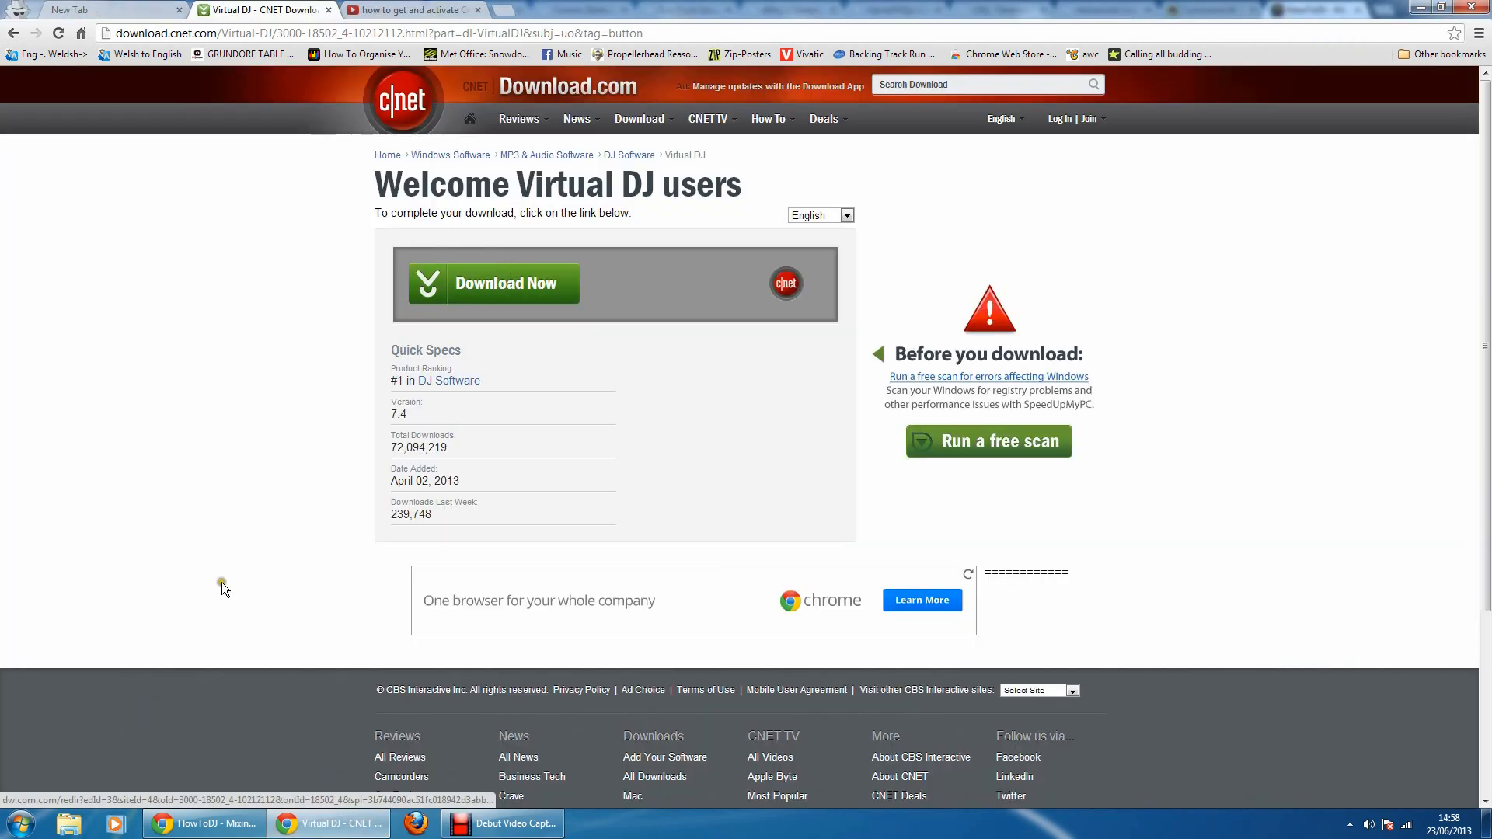
mouse_move(156, 775)
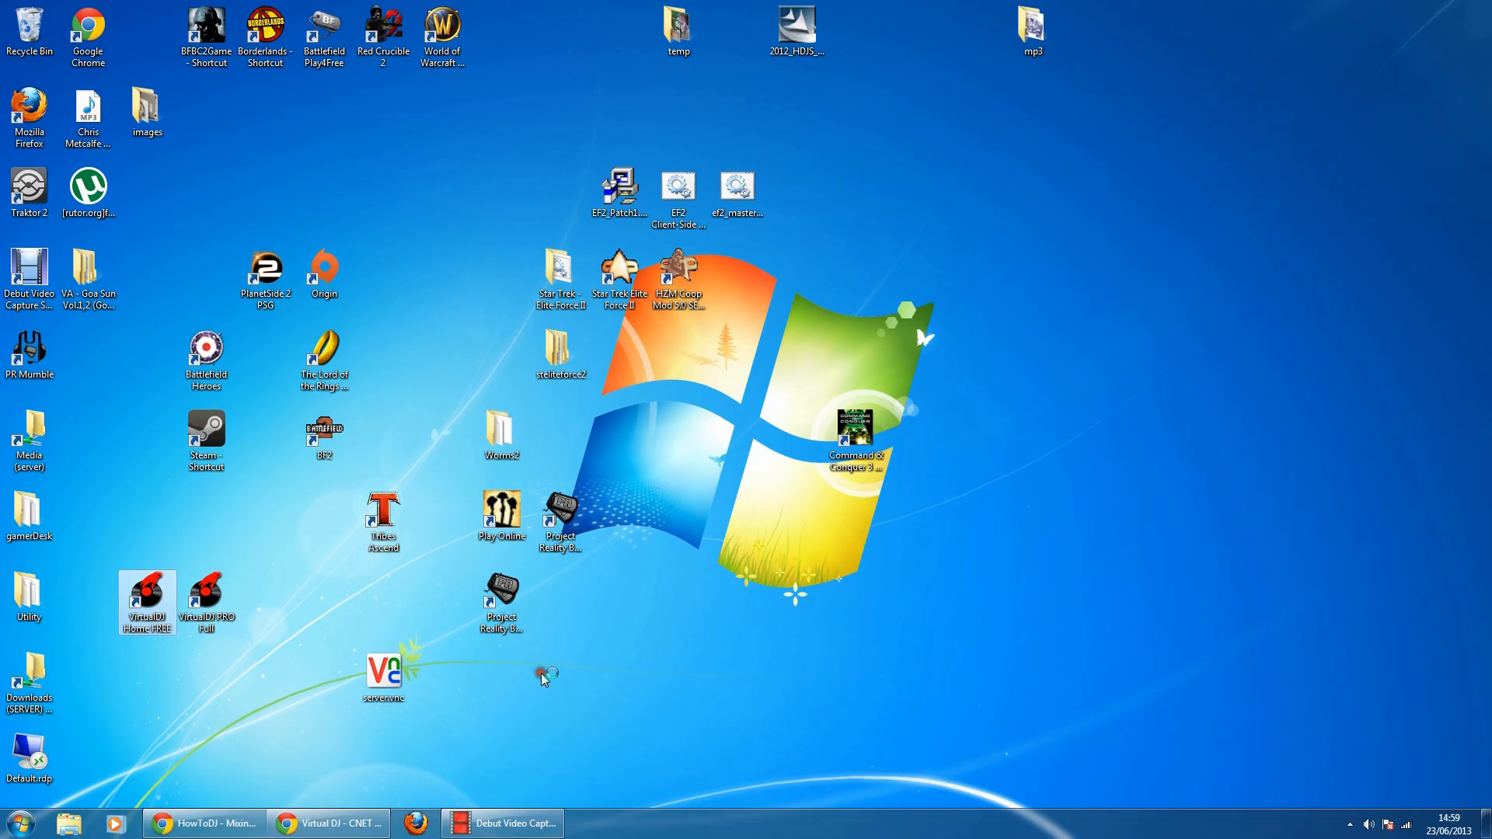
- Launch VirtualDJ Home FREE from the desktop and skip the Website Identification sign-in prompt
double_click(146, 594)
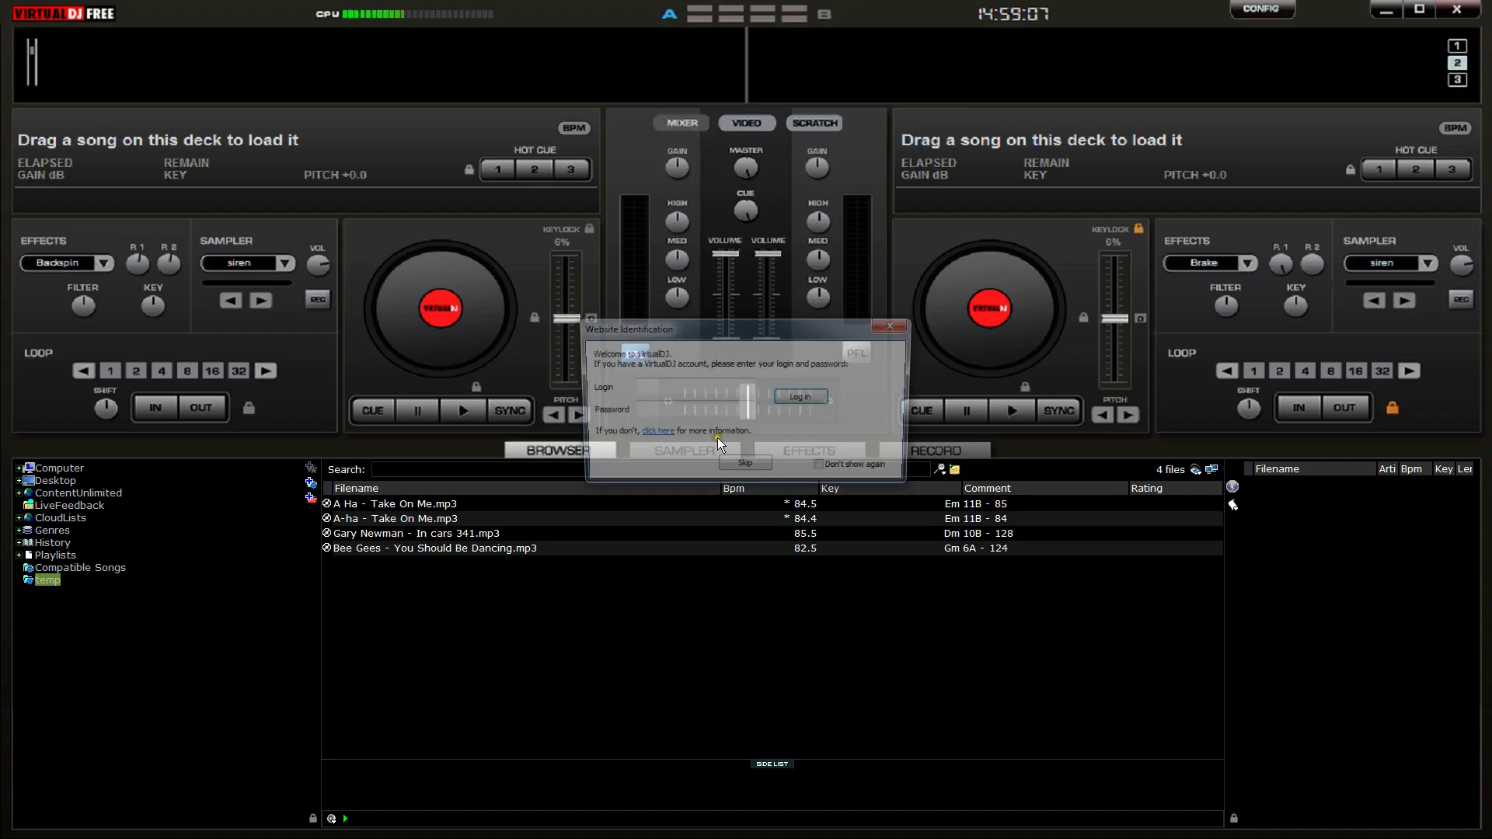
click(744, 463)
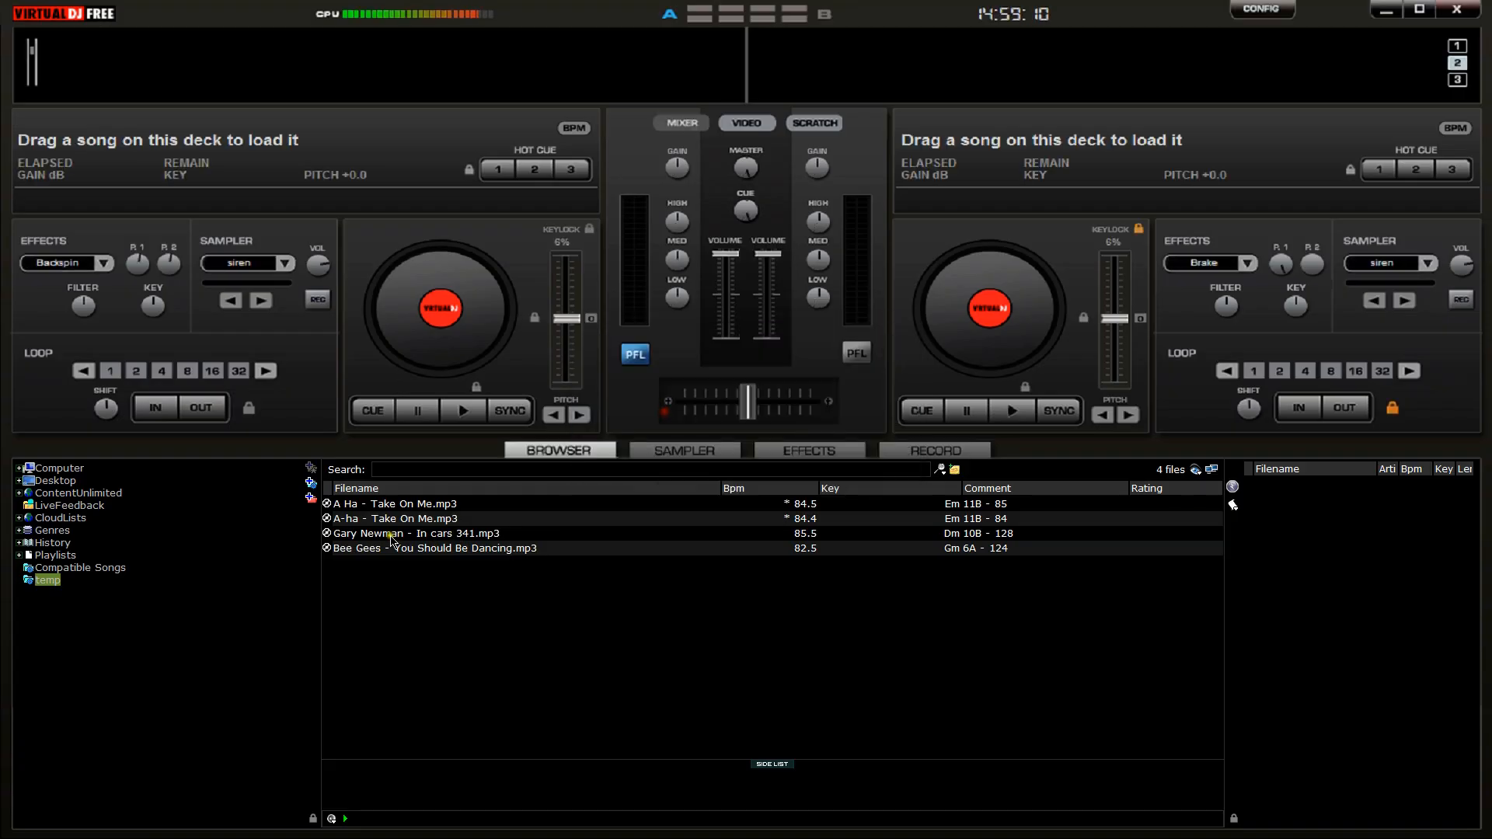
click(20, 480)
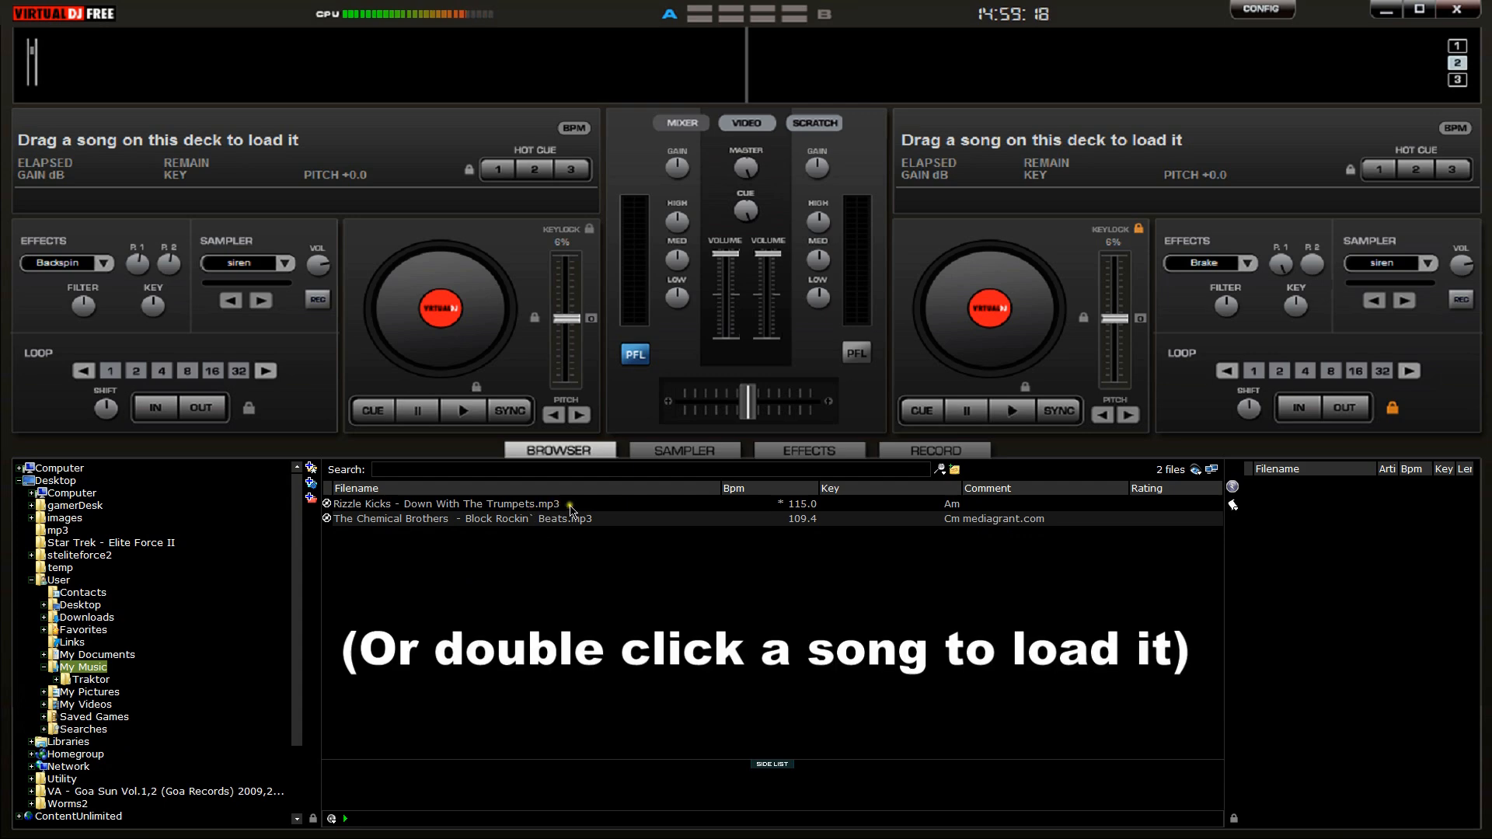
- Load The Chemical Brothers' Block Rockin' Beats from My Music onto deck A and play it
double_click(467, 519)
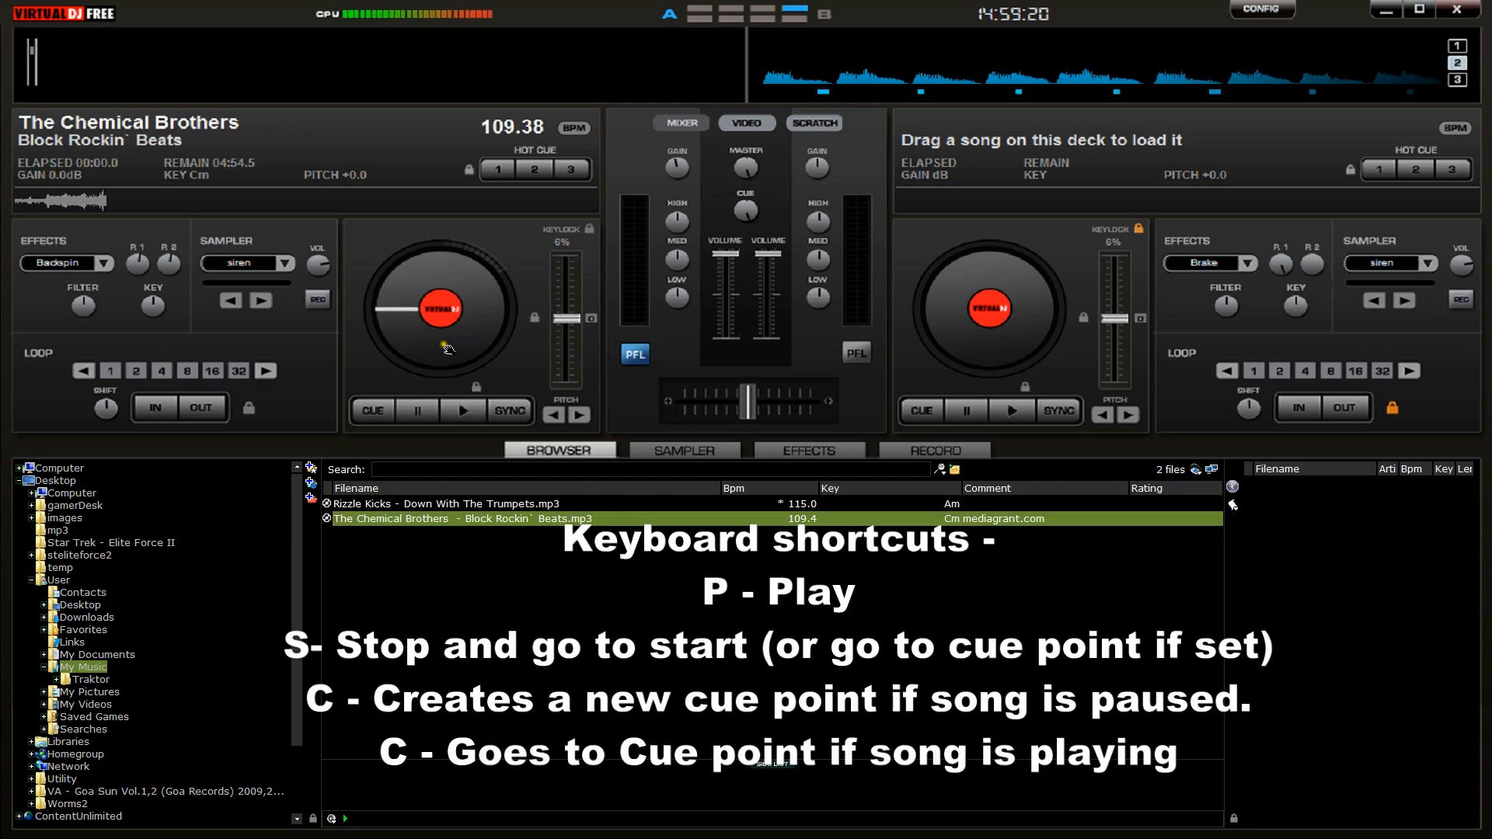
click(463, 410)
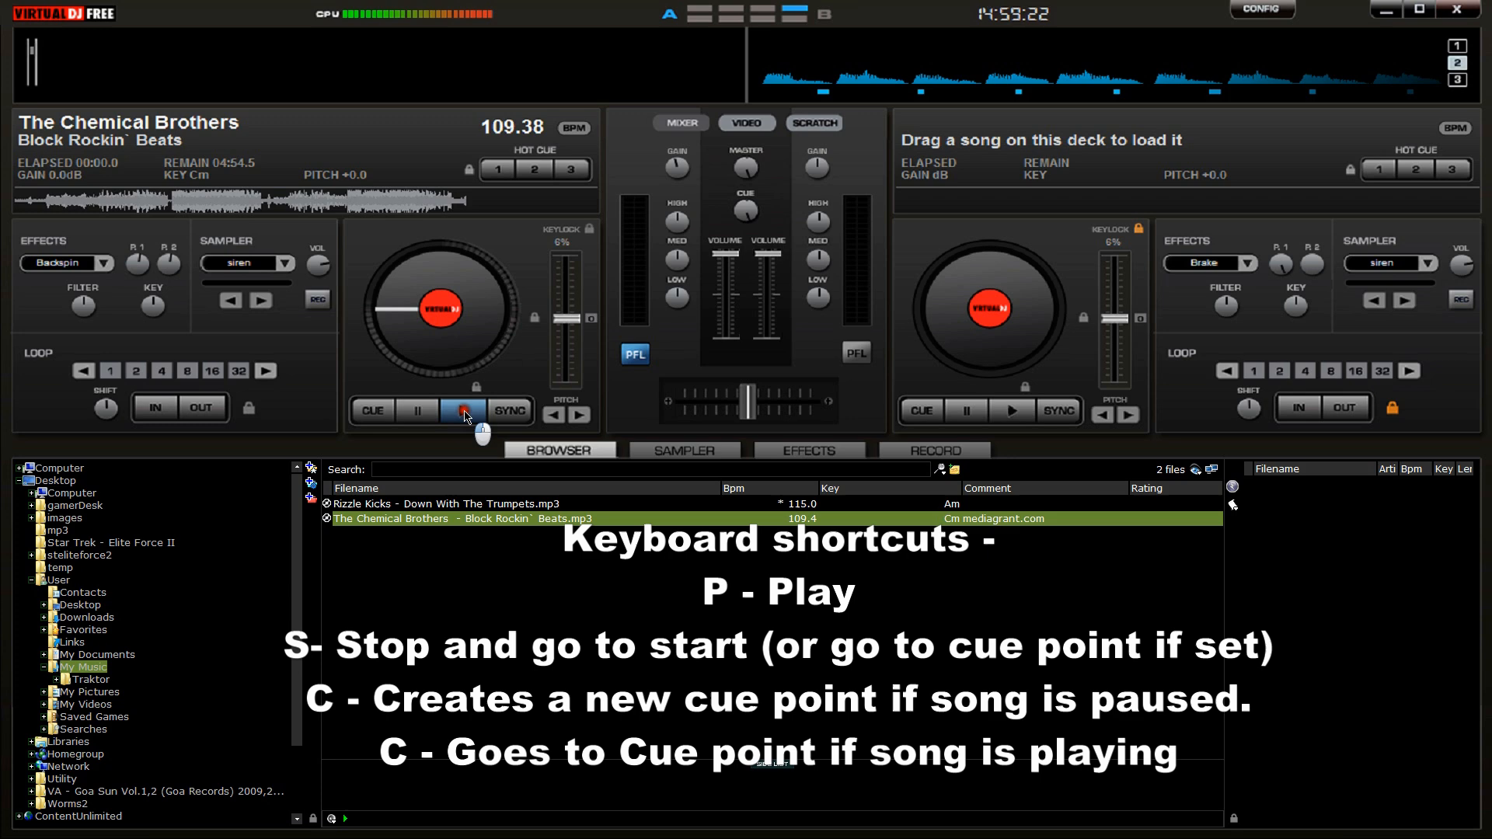
click(463, 410)
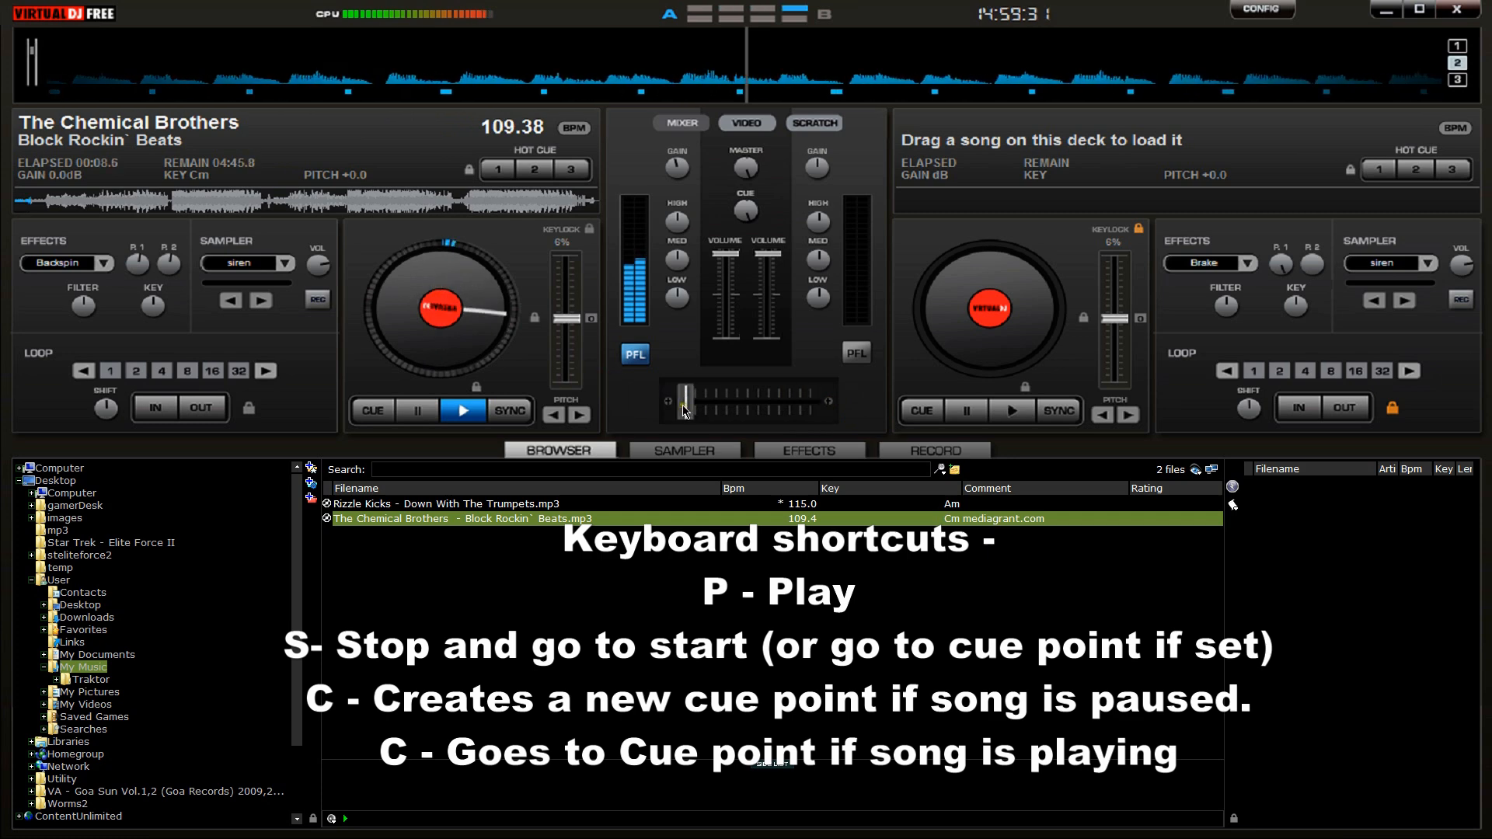
- Load Rizzle Kicks' Down With The Trumpets onto deck B and slow it to match 109.33 BPM
click(510, 504)
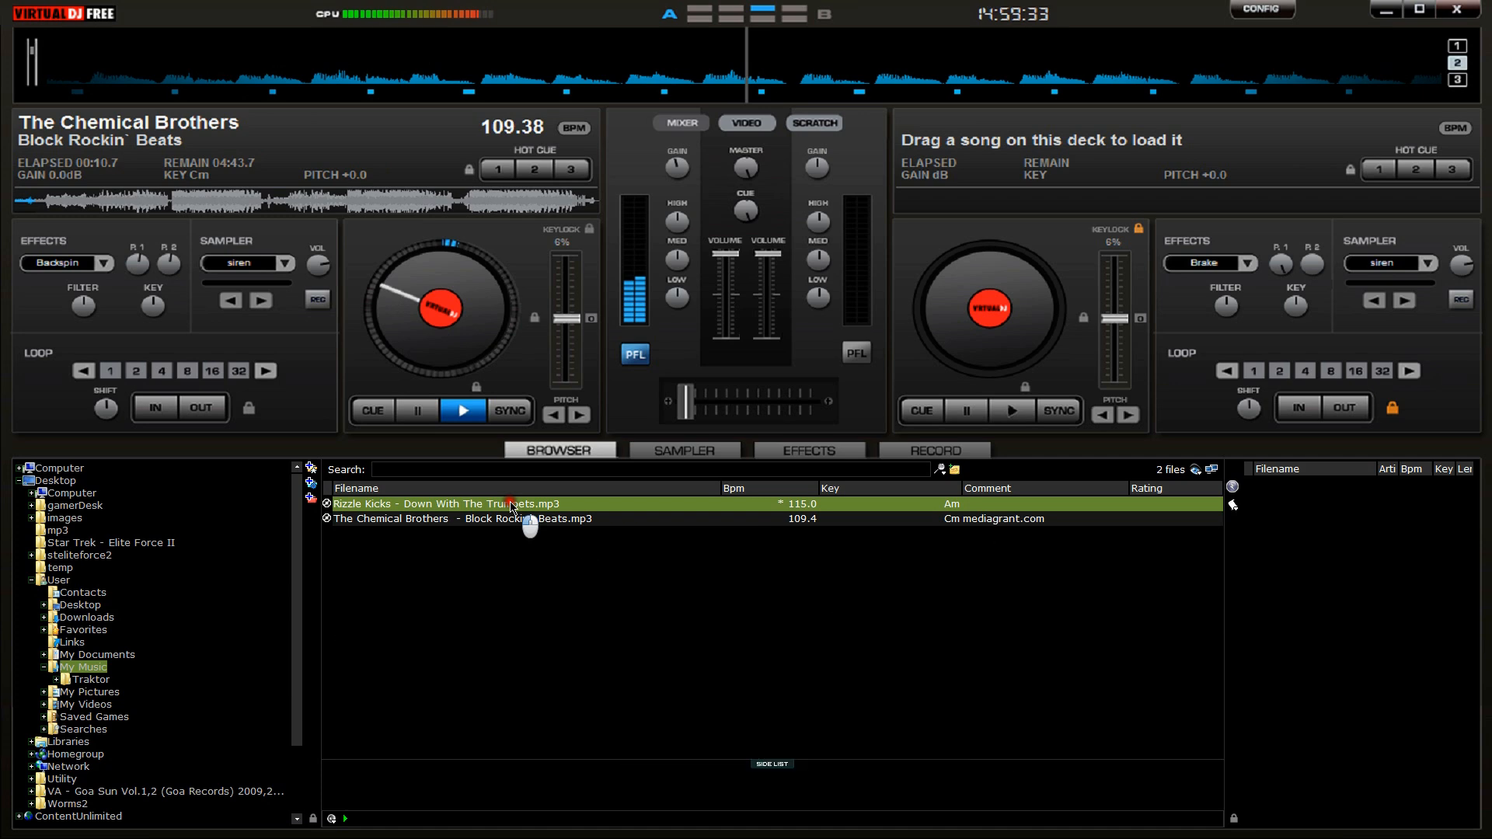
double_click(510, 504)
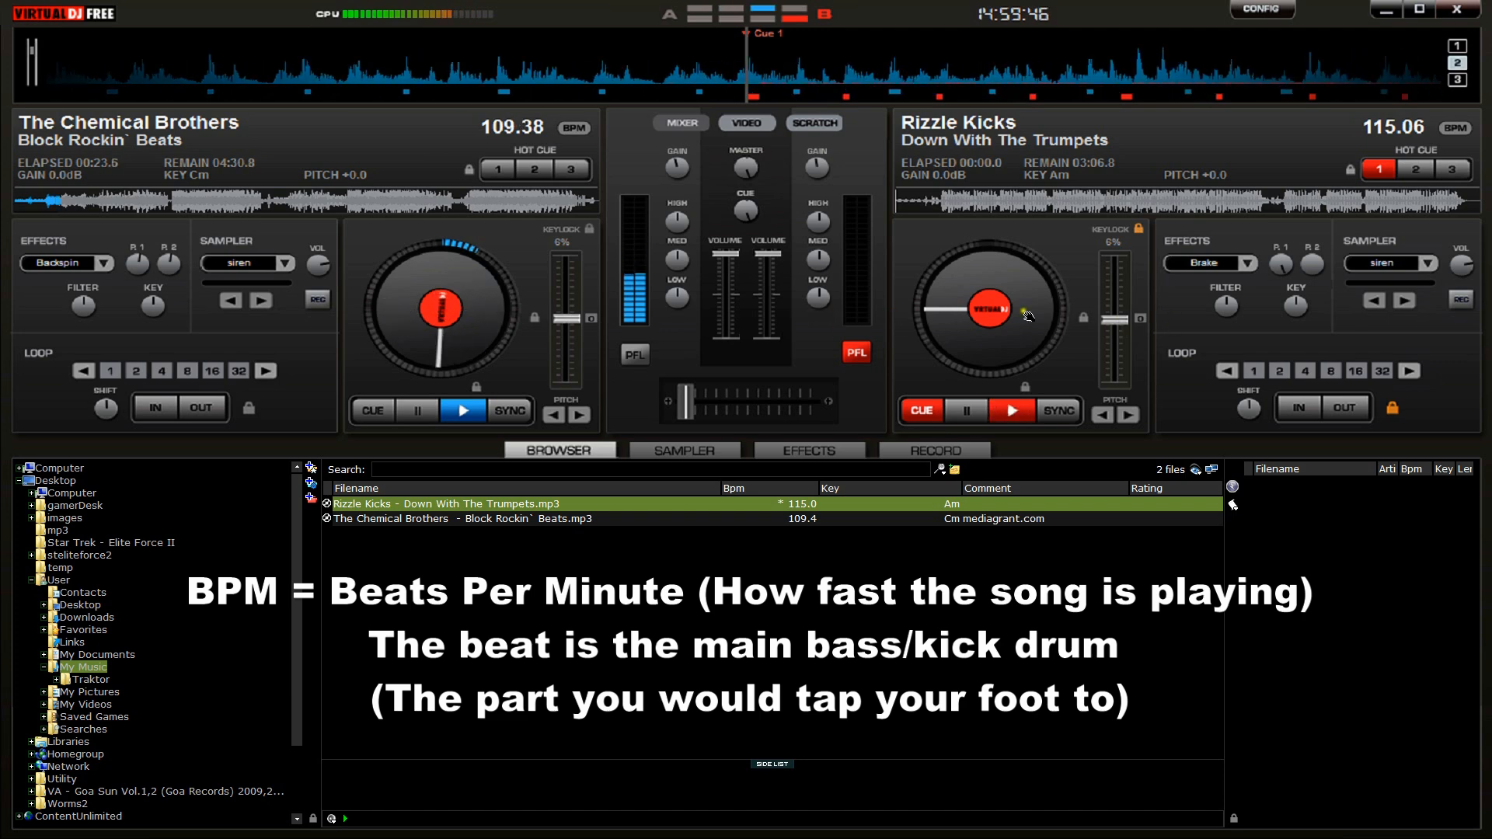
drag(1112, 295, 1113, 305)
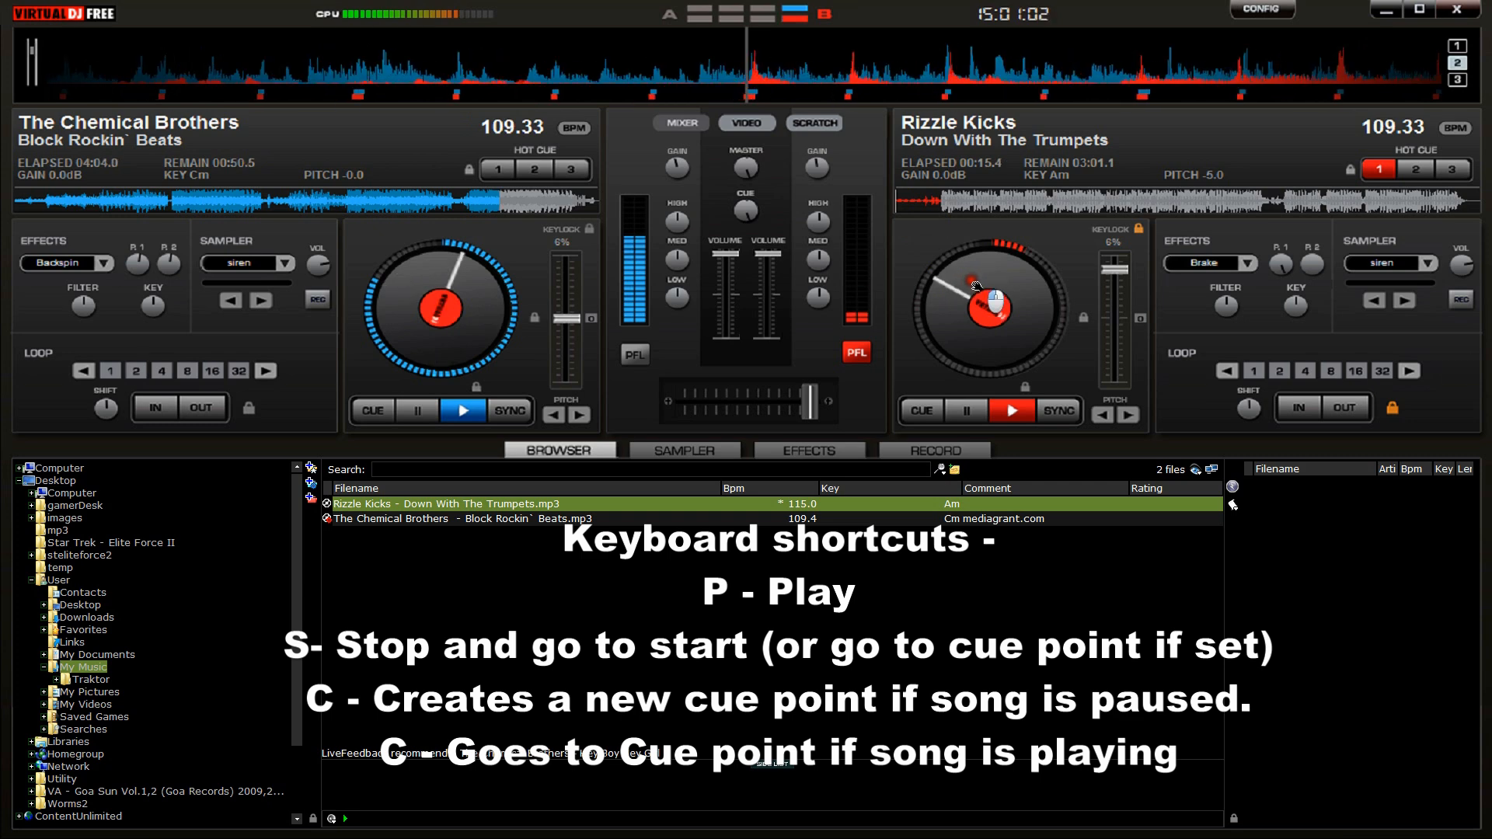
- Return Down With The Trumpets to its very start on deck B and set the cue point there
click(920, 410)
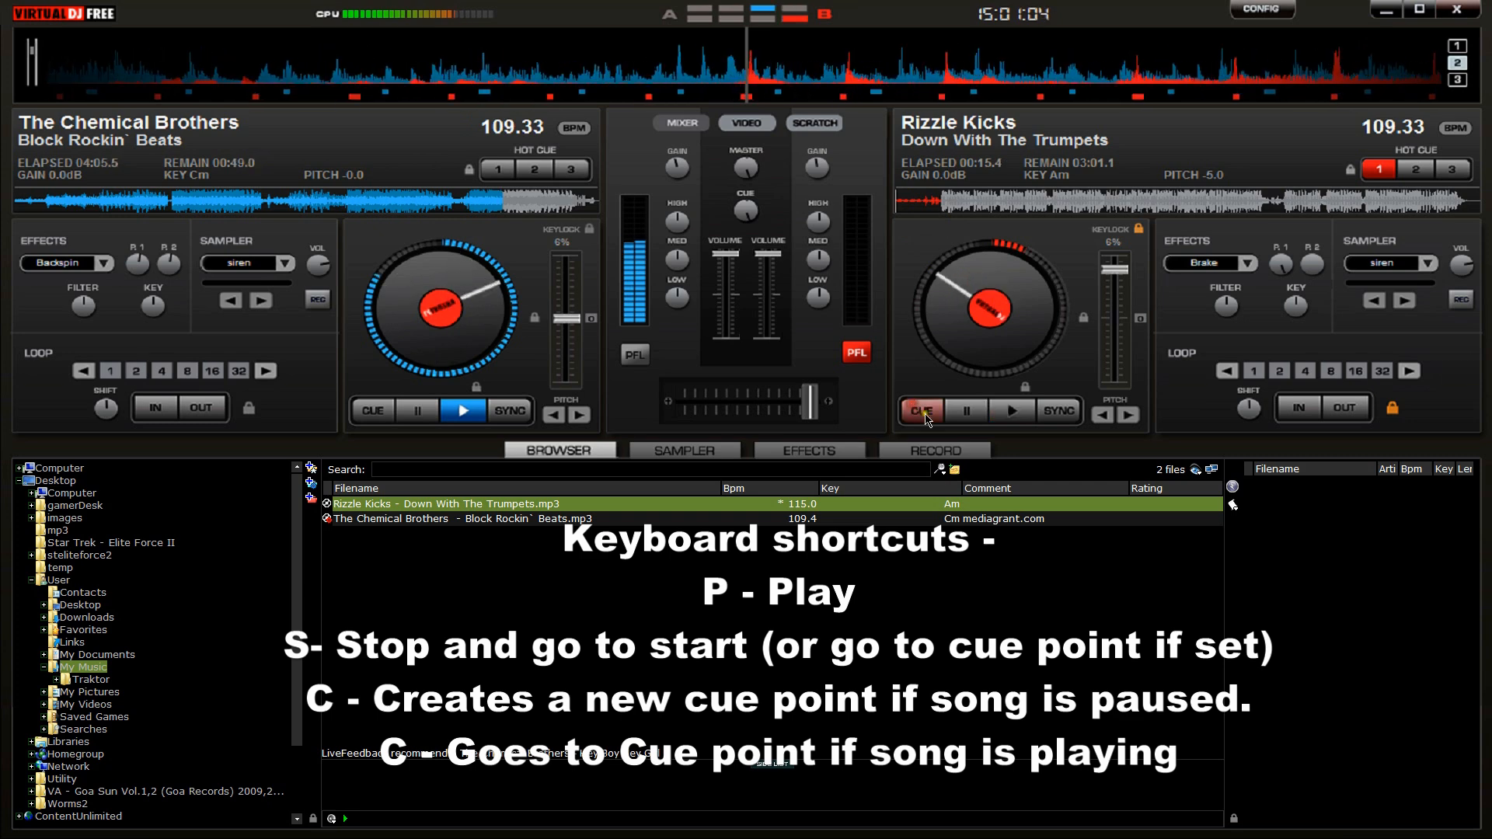
click(1012, 410)
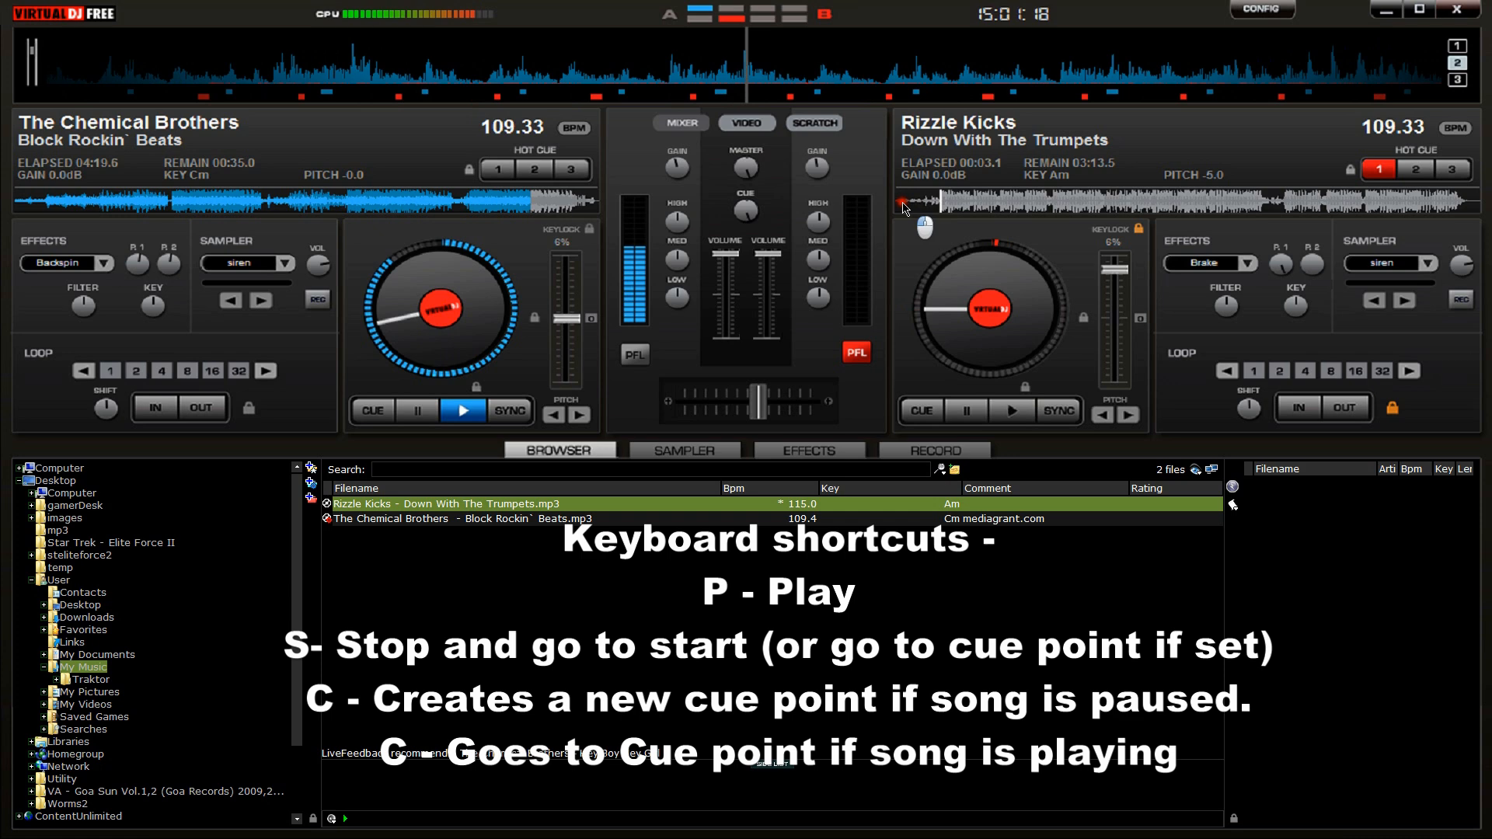
click(919, 410)
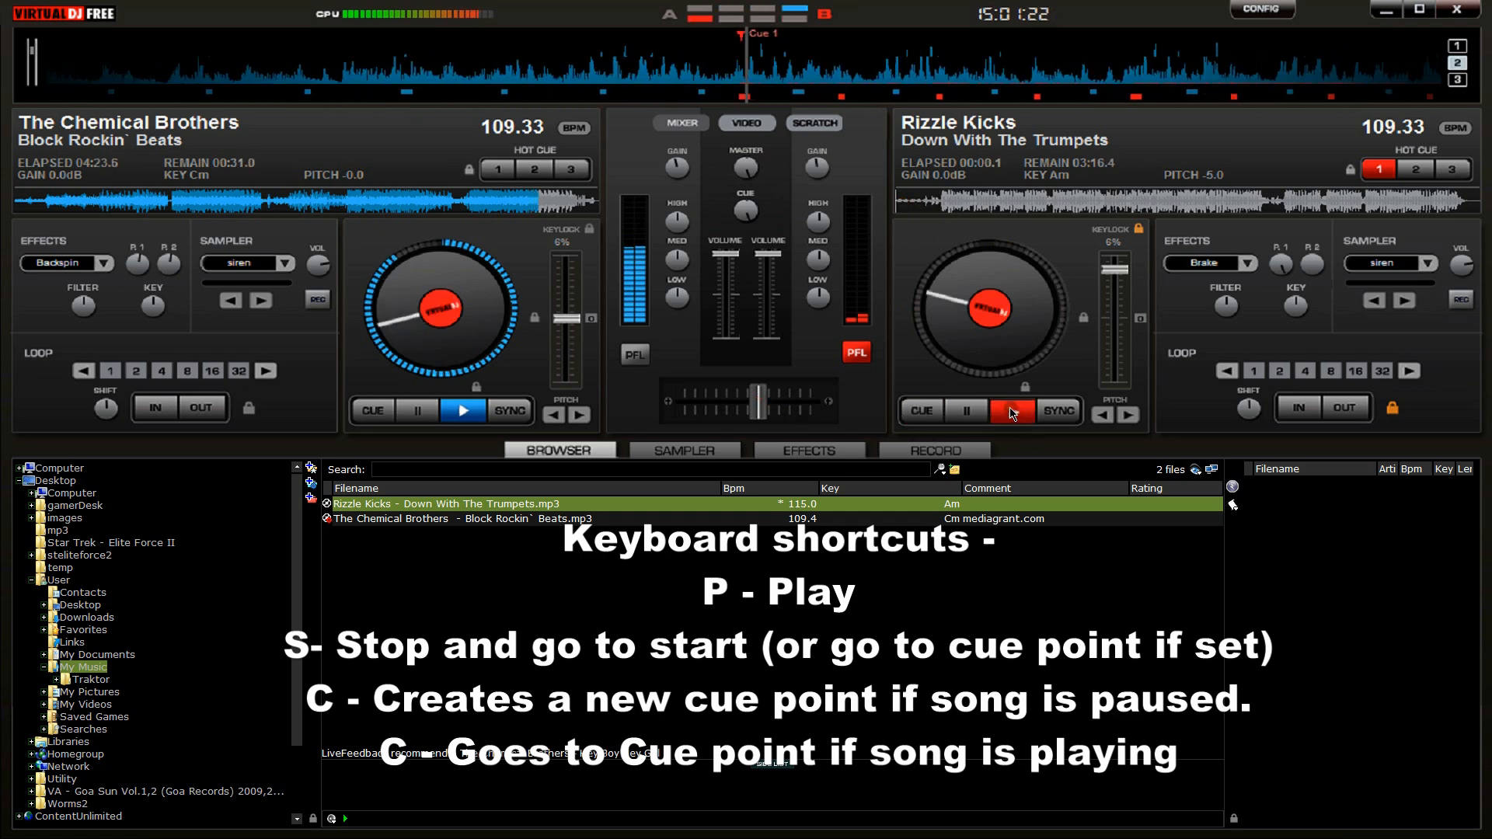
click(1012, 411)
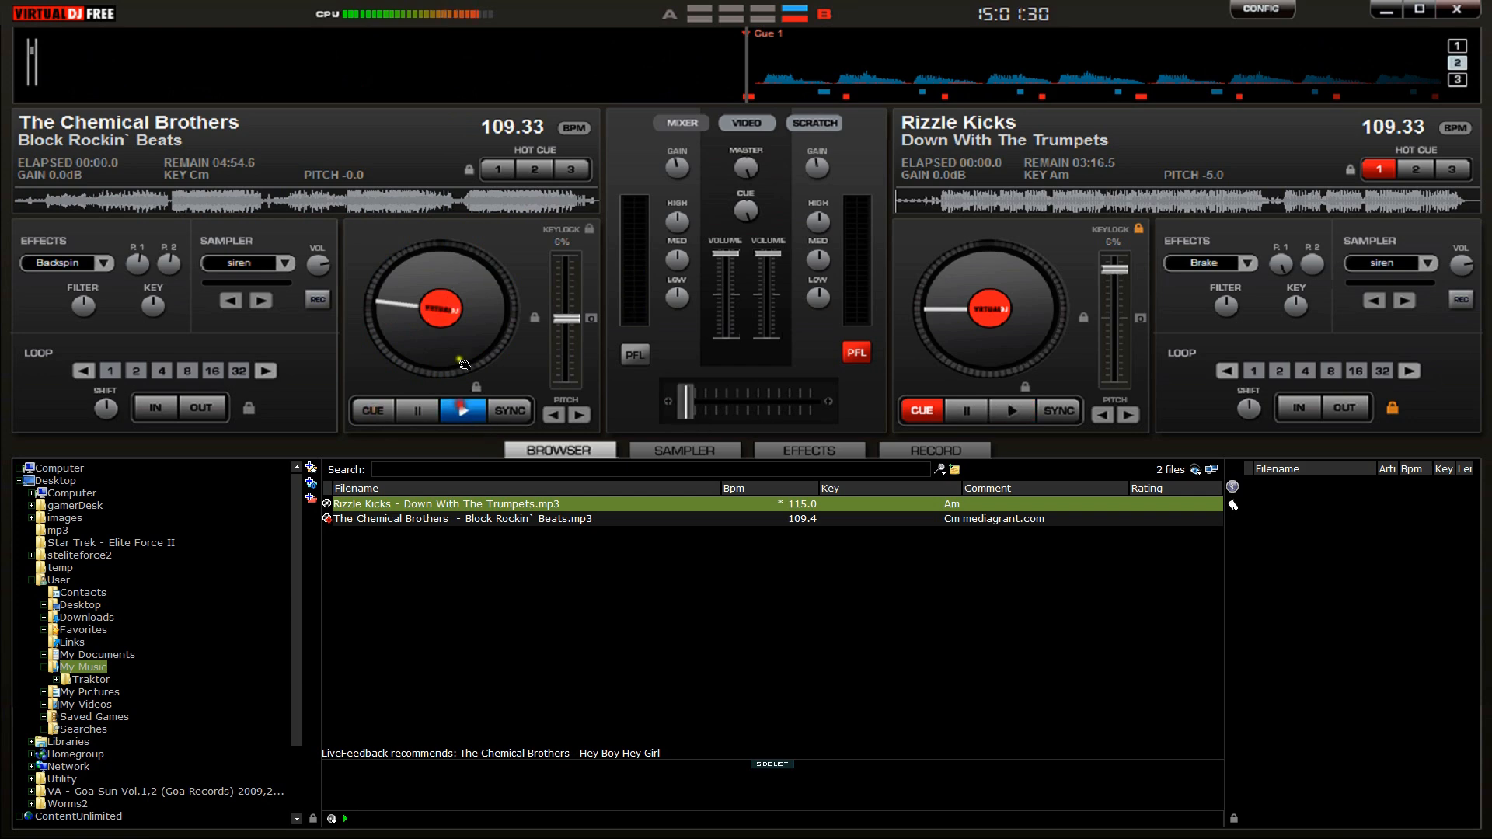
- Play deck B from its cue point and slide the crossfader fully to the right deck
click(463, 410)
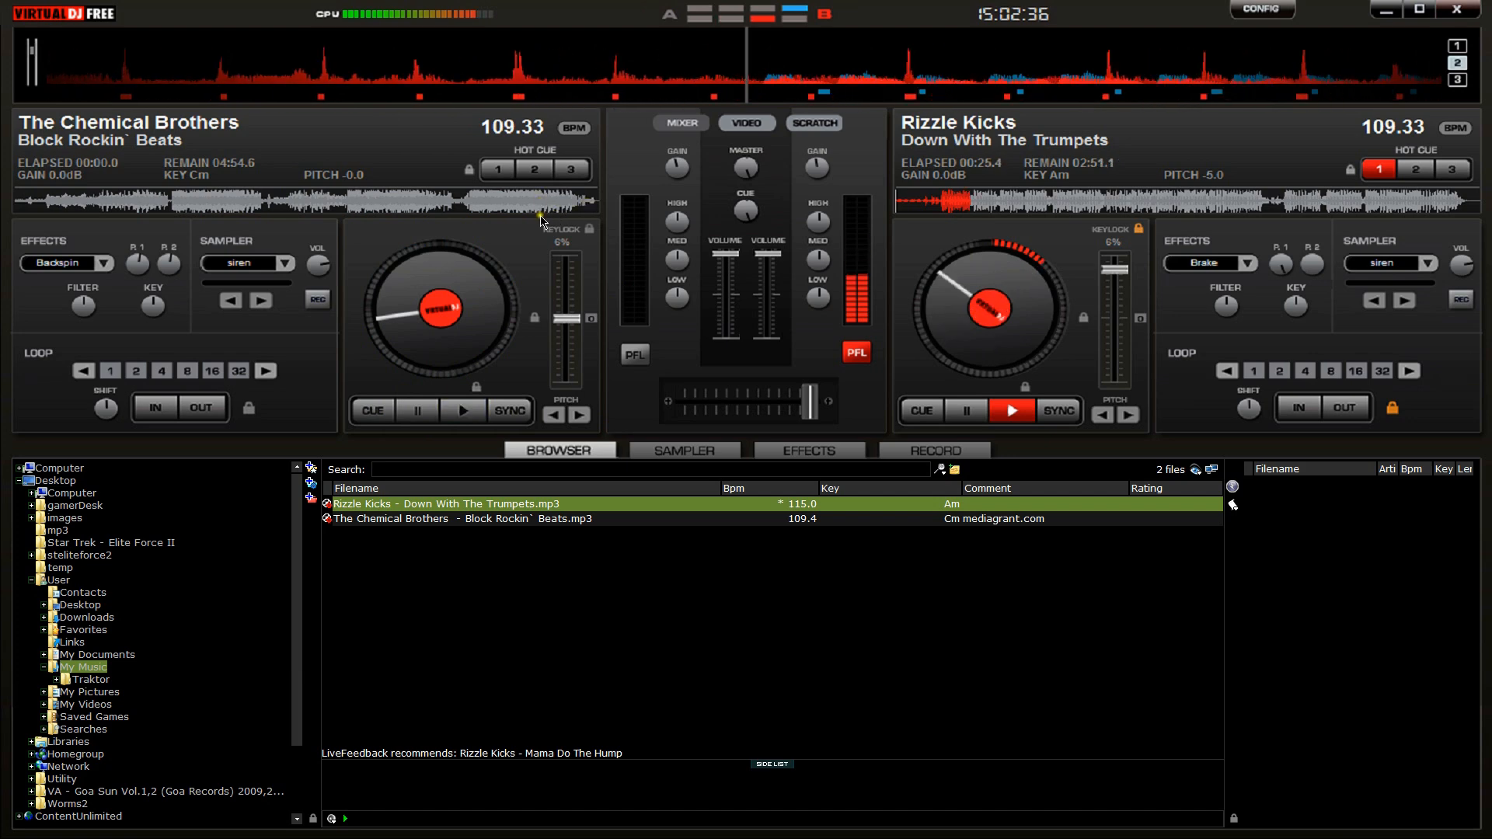
click(463, 410)
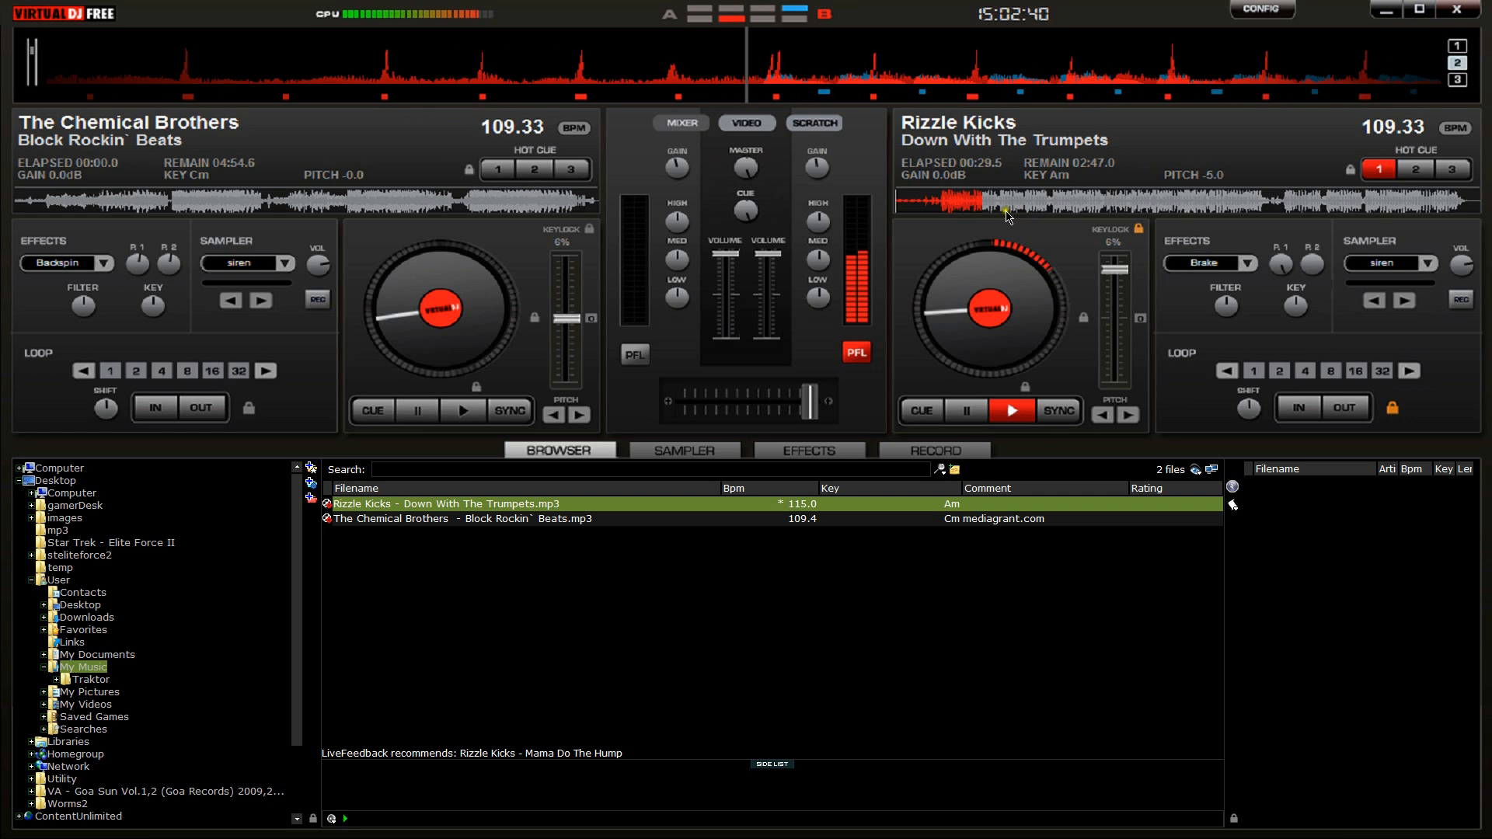
click(463, 410)
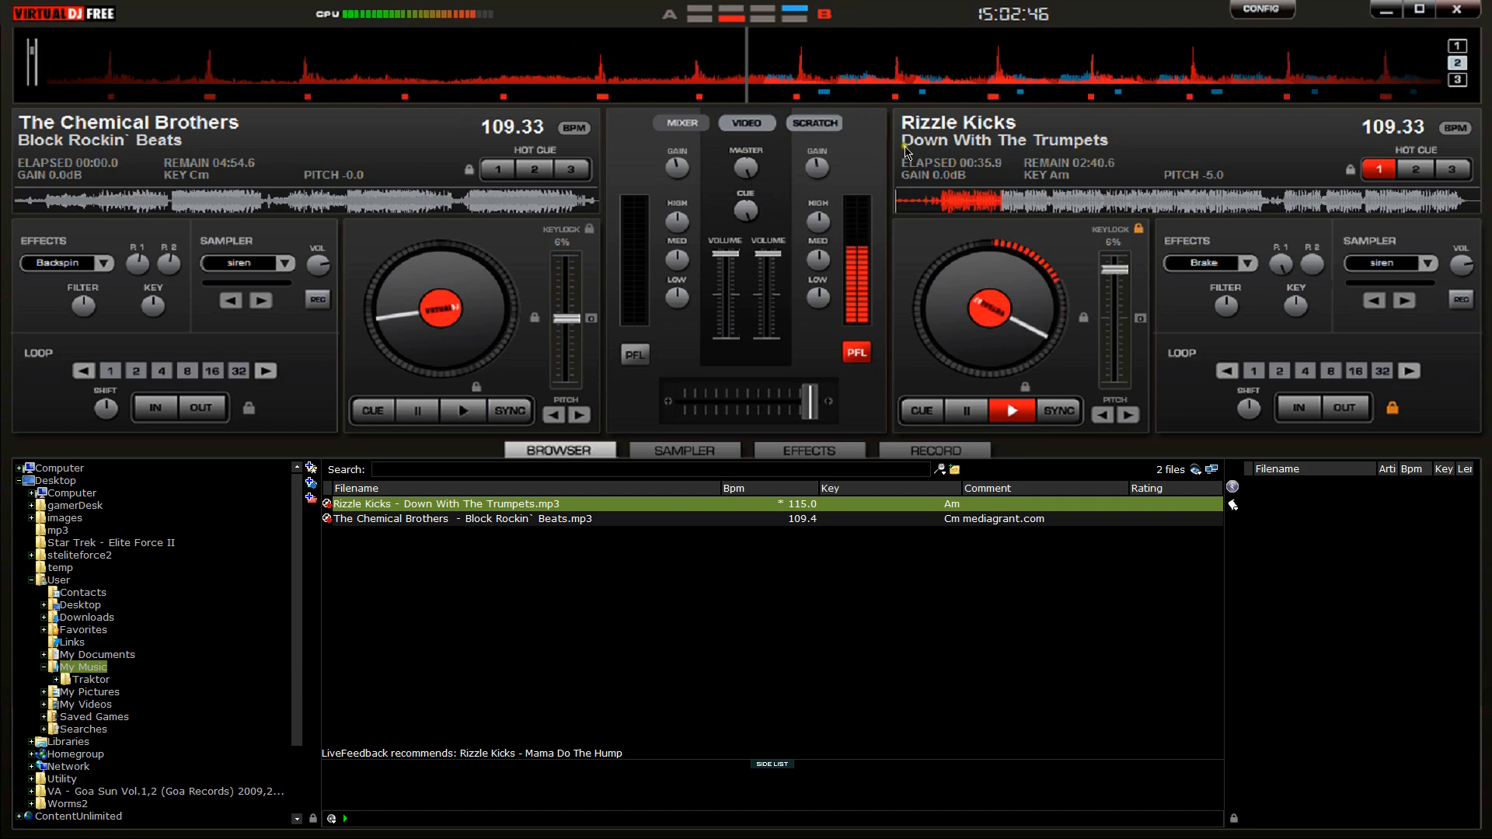
click(463, 410)
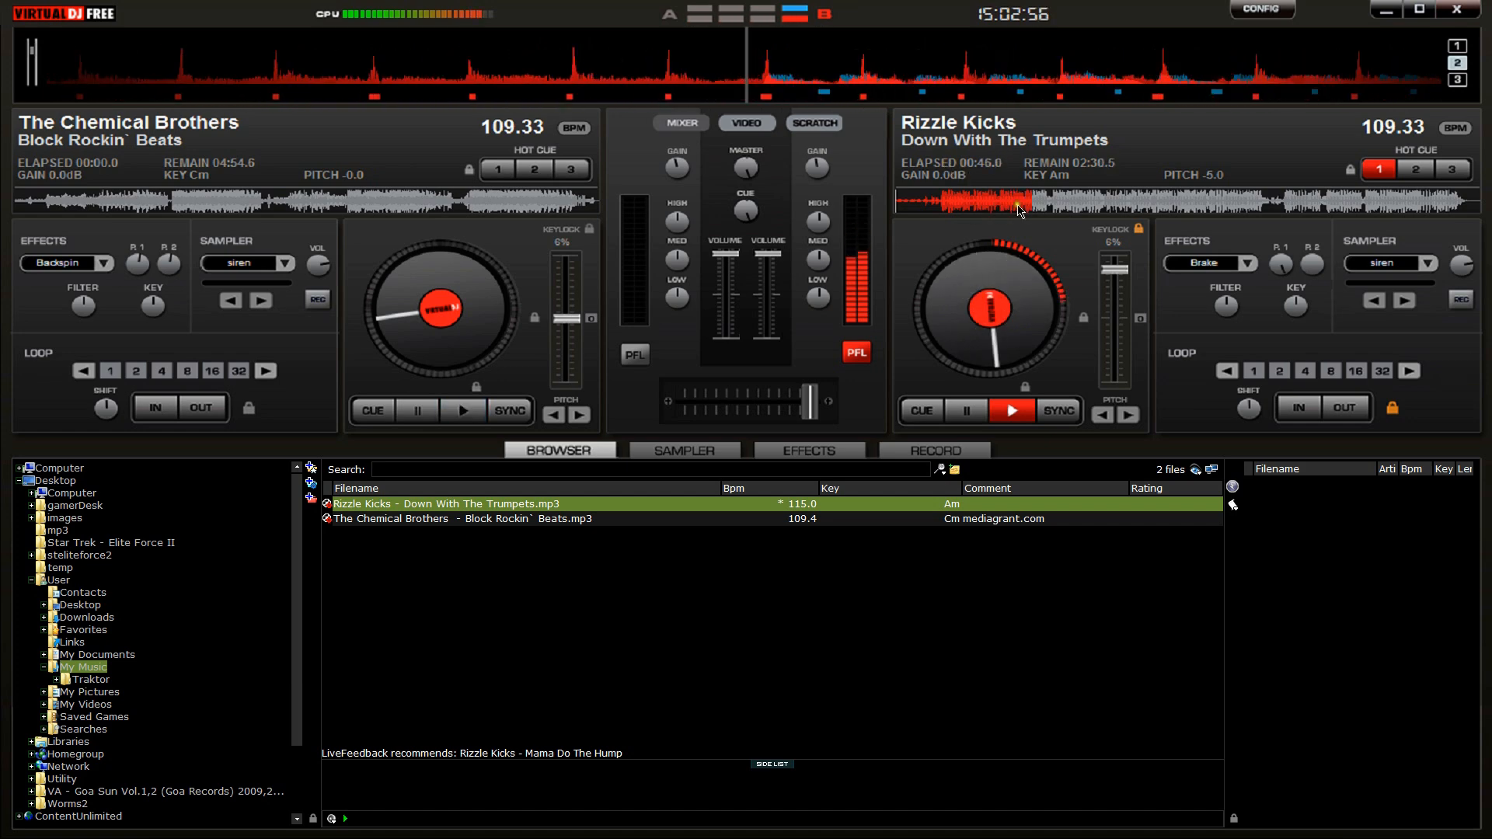
click(463, 411)
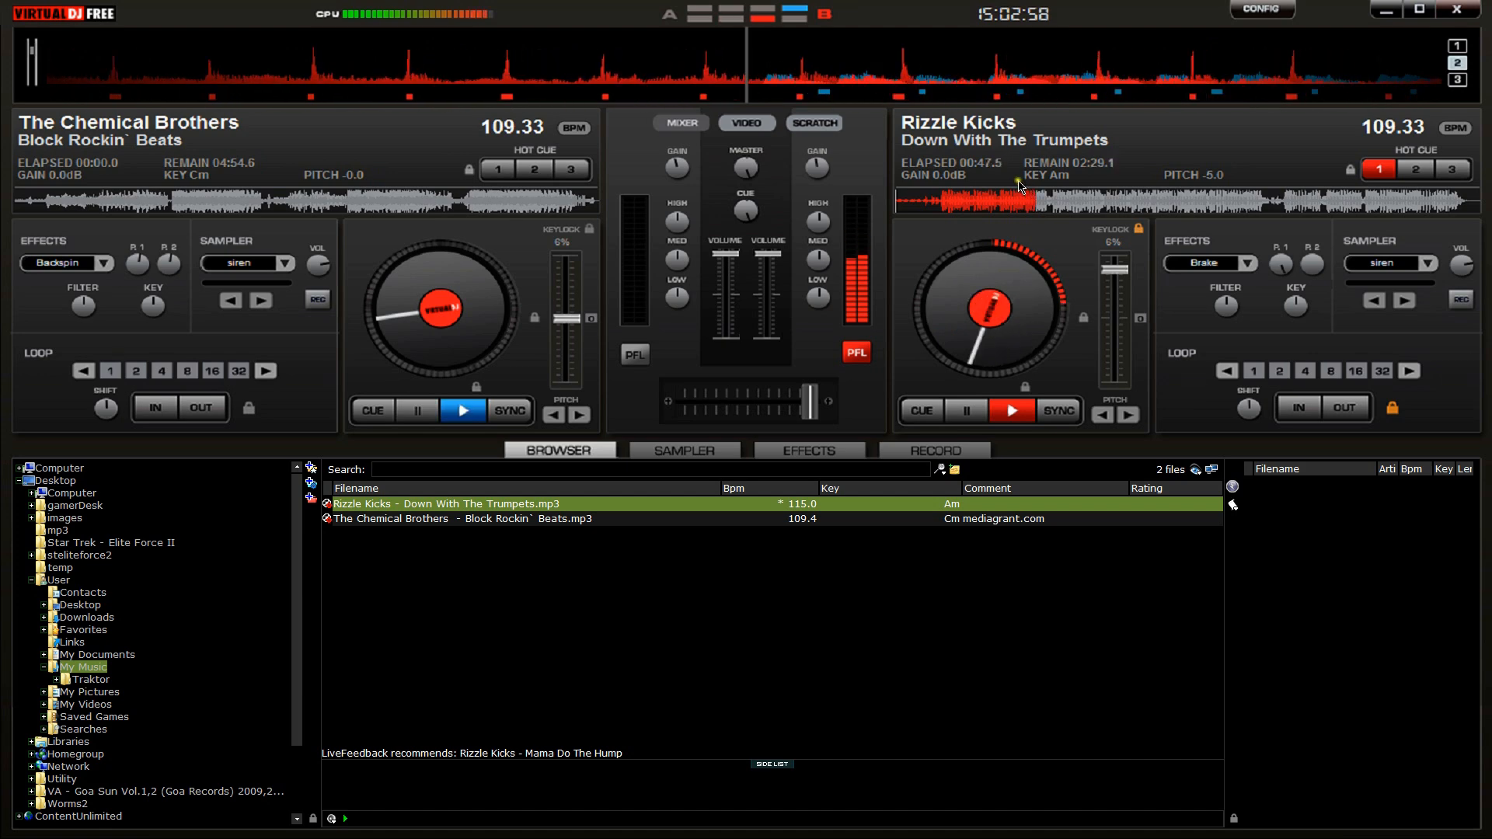